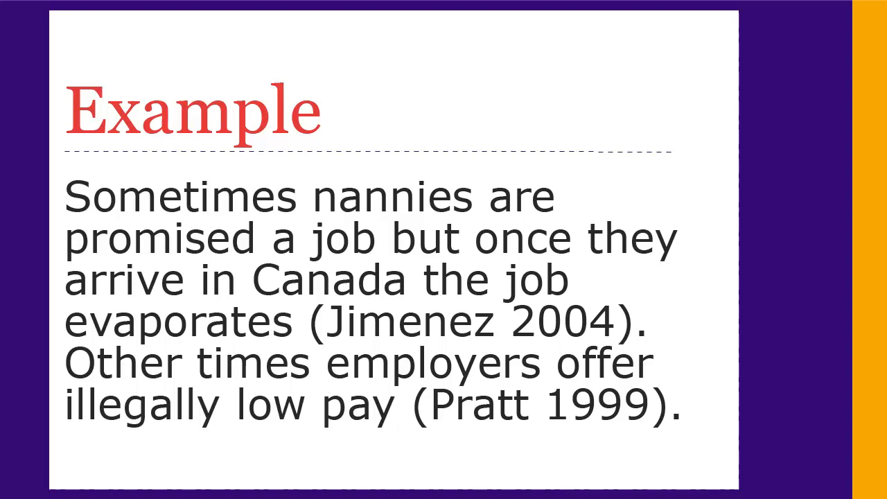
pyautogui.press('Right')
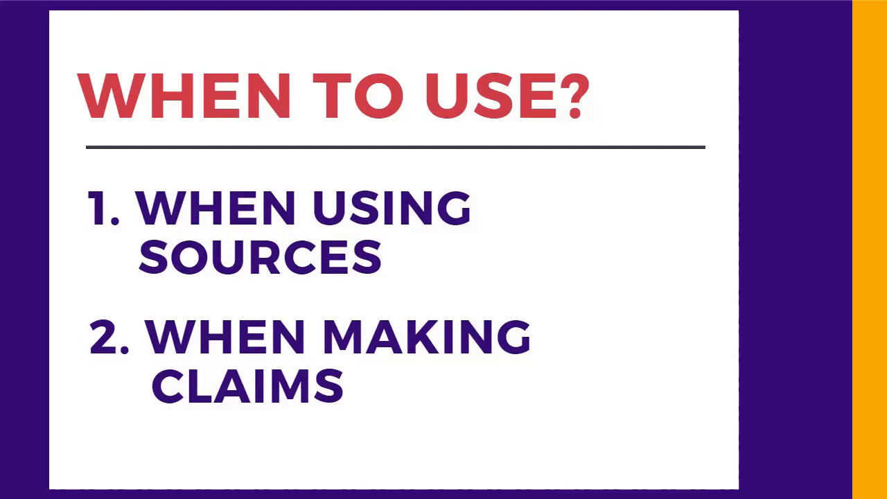
pyautogui.press('right')
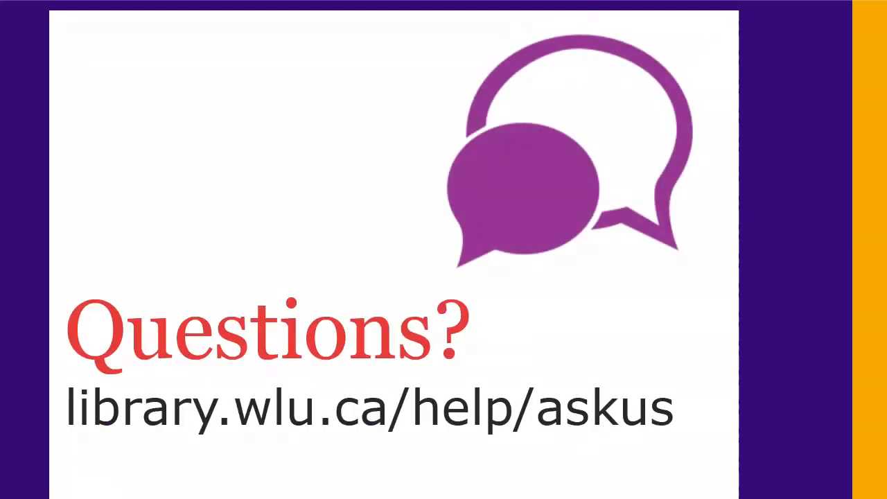